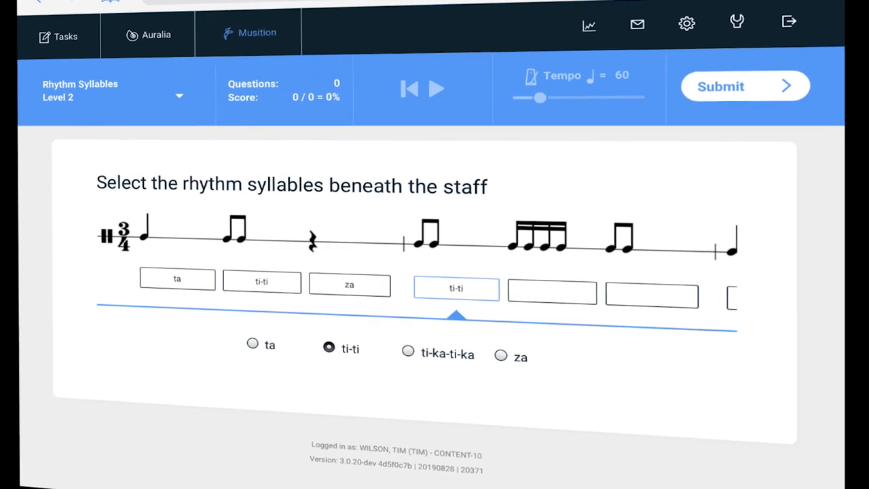
Step: Enter a C sharp on the treble staff in the Note Reading Drill
{"action": "left_click", "coordinate": [720, 86]}
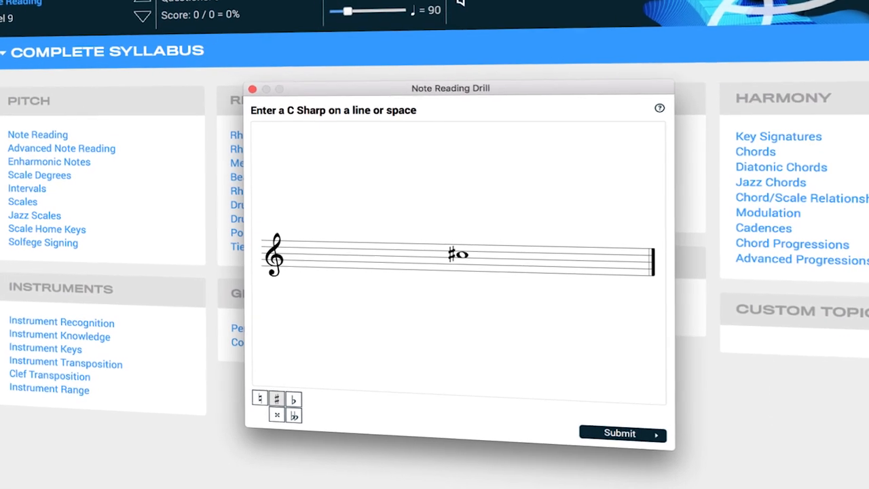
Step: Finish the Mixolydian melody question at 100% and move on to Tonality Level 7
{"action": "left_click", "coordinate": [618, 433]}
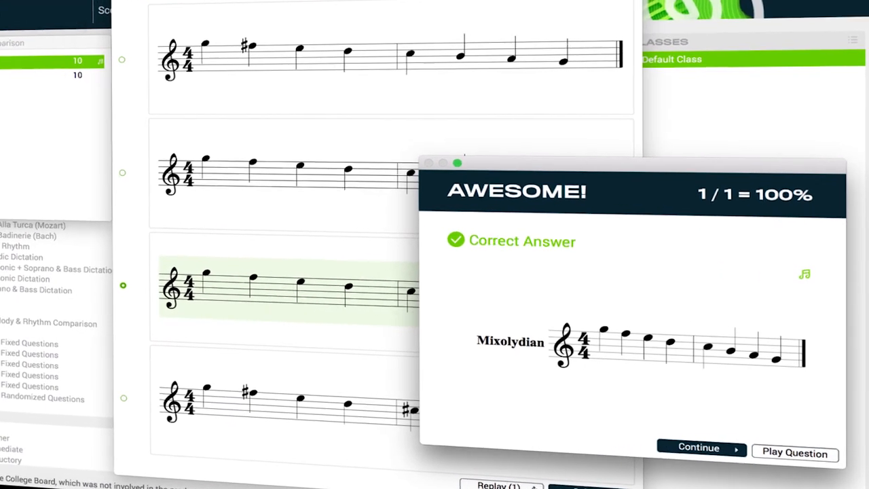
{"action": "left_click", "coordinate": [698, 447]}
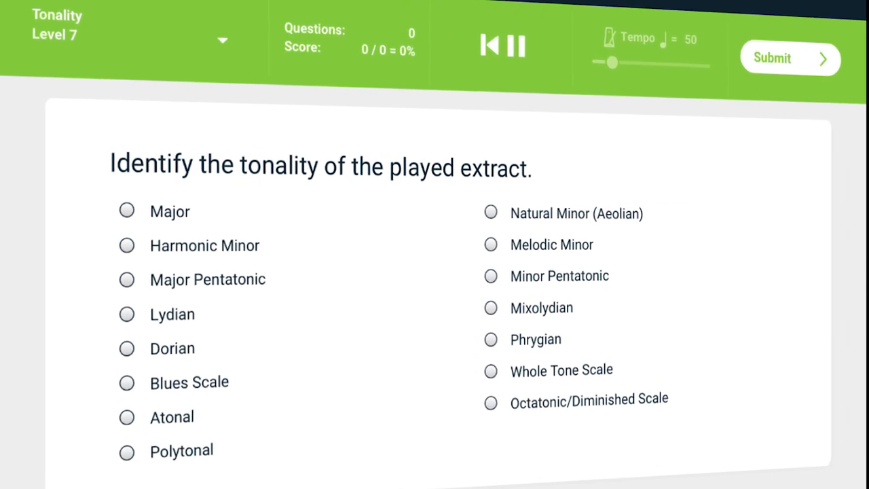
Step: Show the AP Music Theory: Units 1-8 practice syllabus from Practice
{"action": "left_click", "coordinate": [789, 58]}
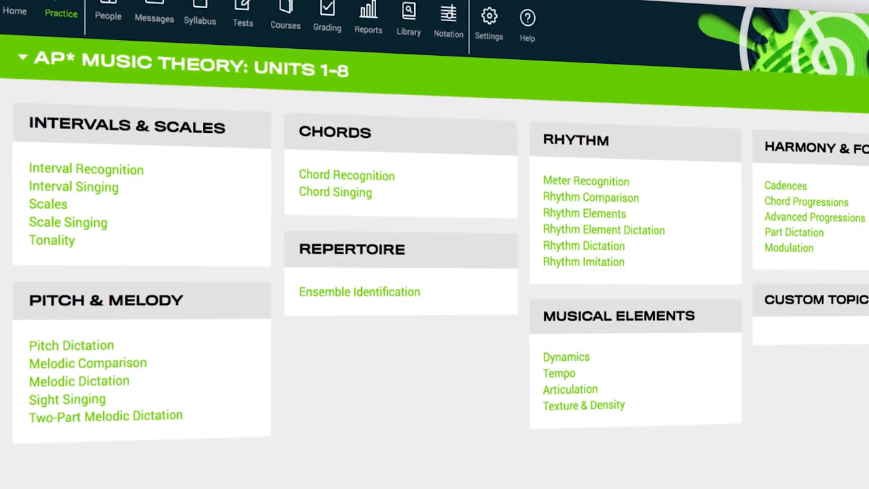
Step: Scroll to the Unit 3.01 - Triad & Chord Qualities task details and attempts
{"action": "scroll", "scroll_direction": "down", "scroll_amount": 3}
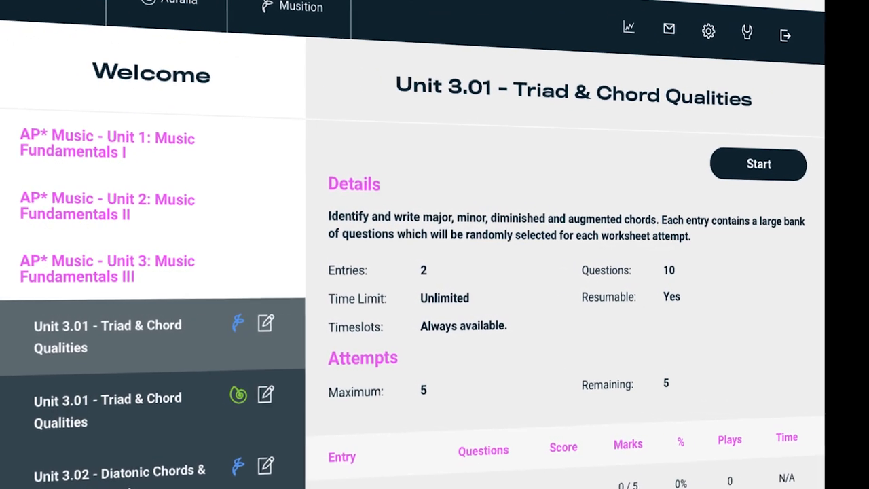
Step: Show the student's answer to question 2/3, Compositional devices – Pedal tone, for grading
{"action": "left_click", "coordinate": [757, 163]}
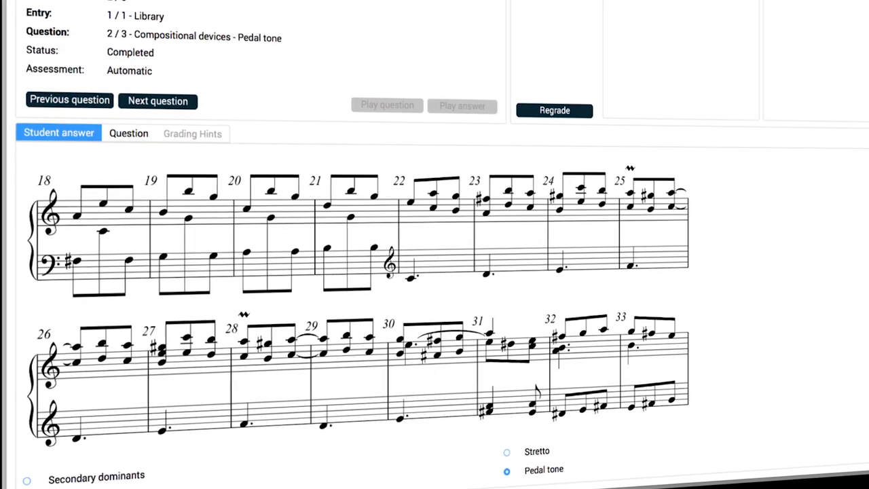
Step: Scroll through the Beaming question and the embedded Scales: Week 2 Db major task
{"action": "scroll", "scroll_direction": "down", "scroll_amount": 3}
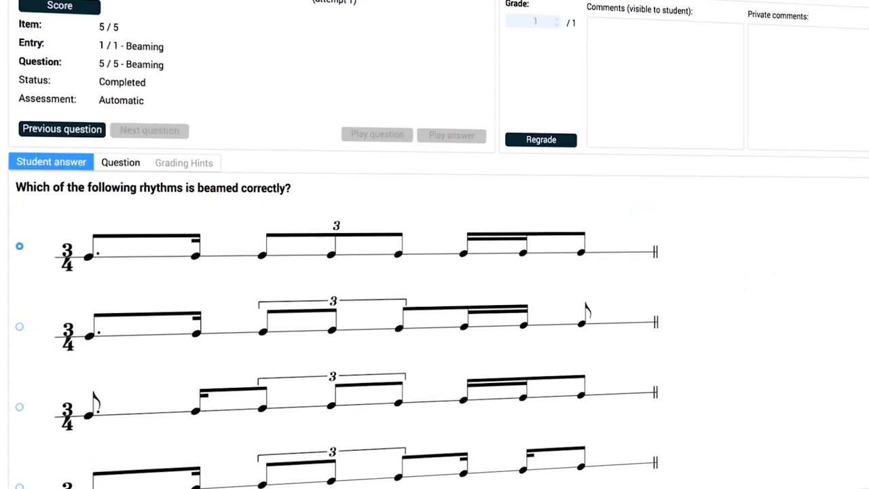
{"action": "scroll", "scroll_direction": "down", "scroll_amount": 3}
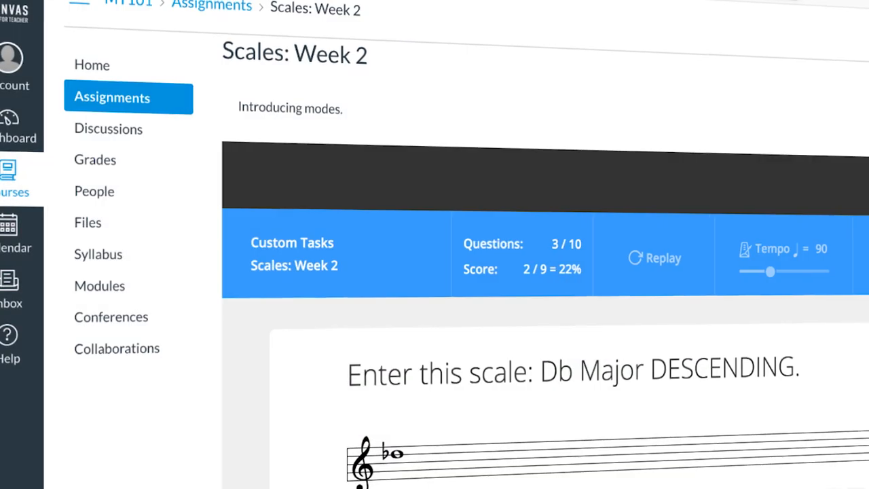
Step: View the course assignments, then the student's grades totalling 77.33%
{"action": "left_click", "coordinate": [18, 136]}
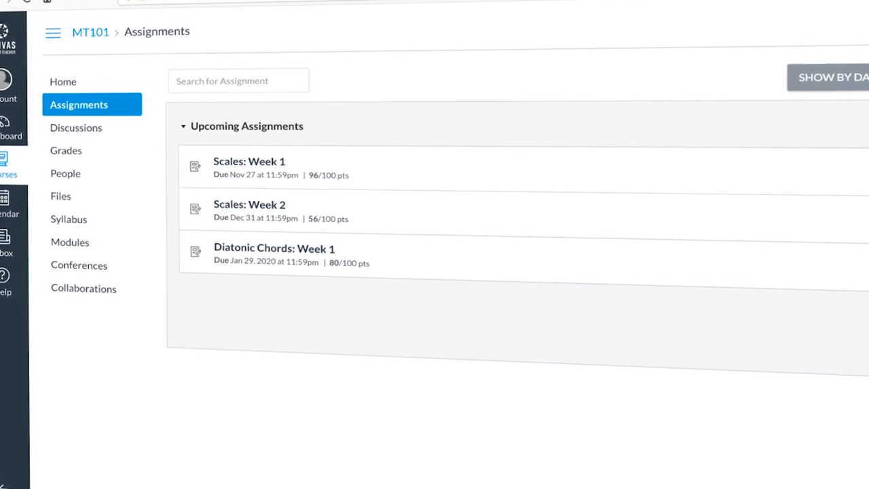
{"action": "left_click", "coordinate": [66, 150]}
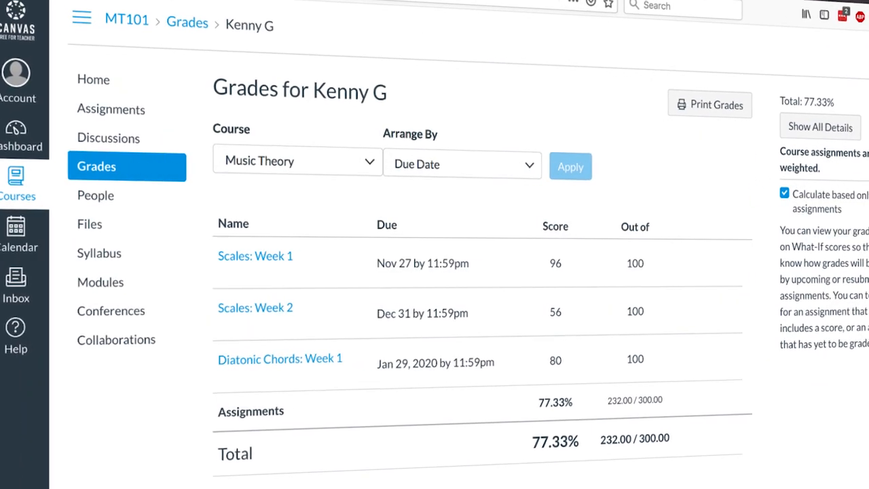